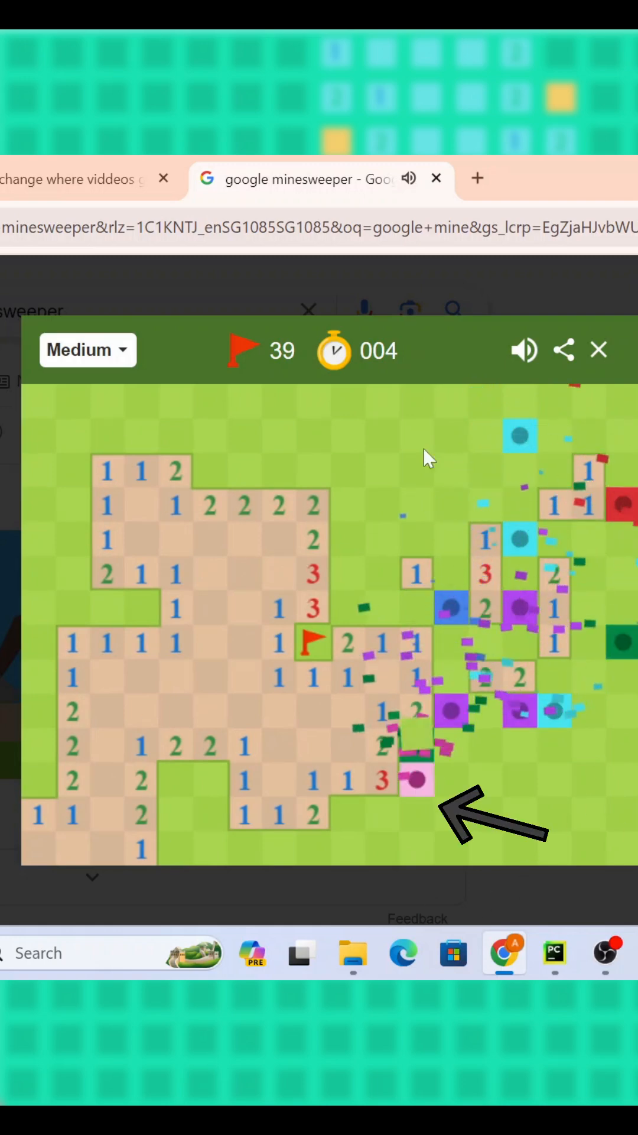
# Step: Leave the Chrome Minesweeper game for PyCharm and scroll YouShouldSubscribe.py down to the sweeperTile class and initialiseTiles
pyautogui.click(556, 952)
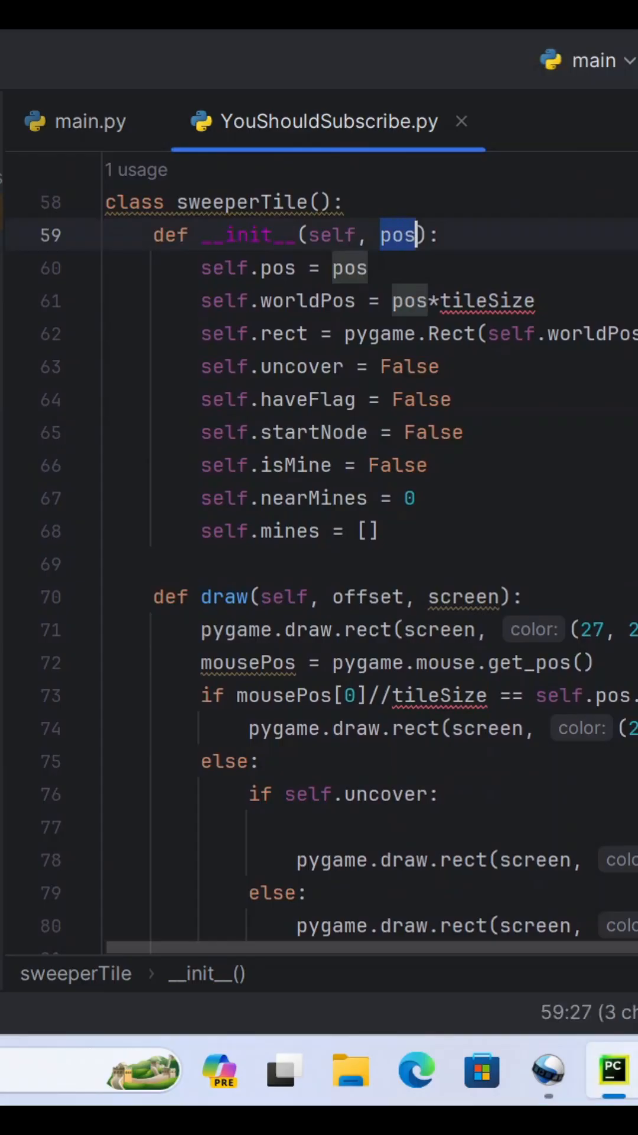
pyautogui.scroll(-3)
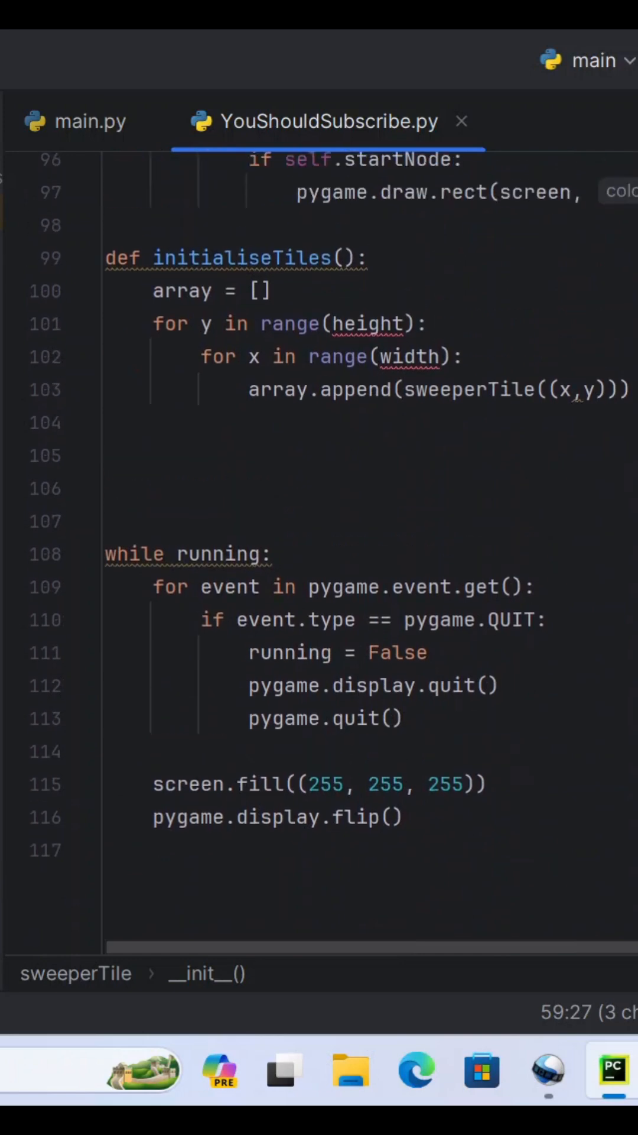
pyautogui.click(607, 161)
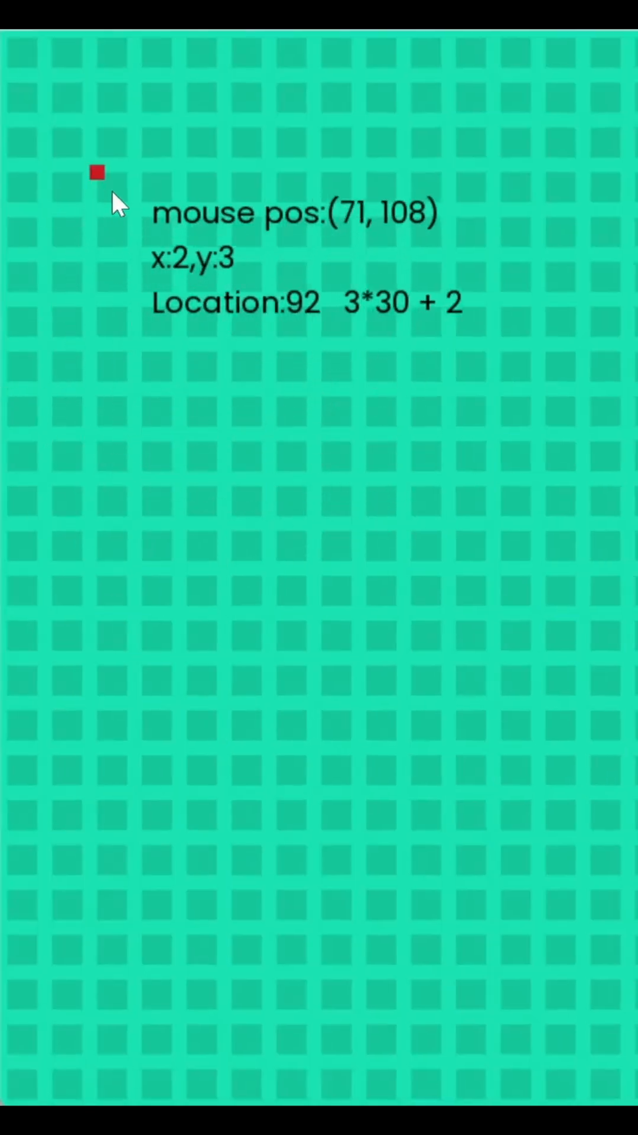
pyautogui.moveTo(156, 586)
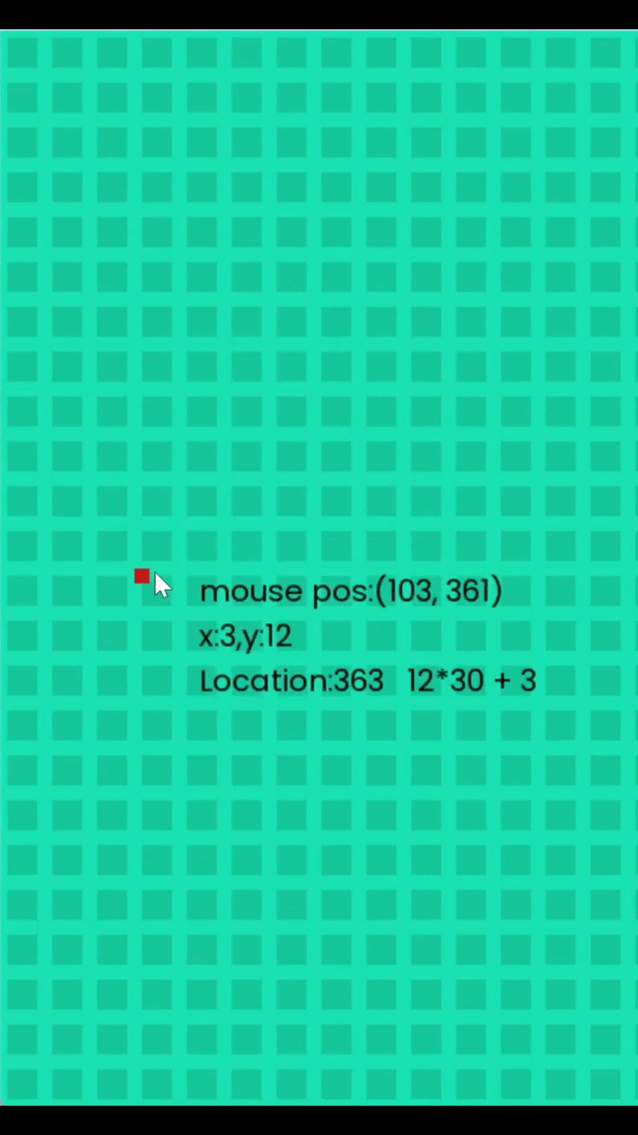
pyautogui.moveTo(195, 525)
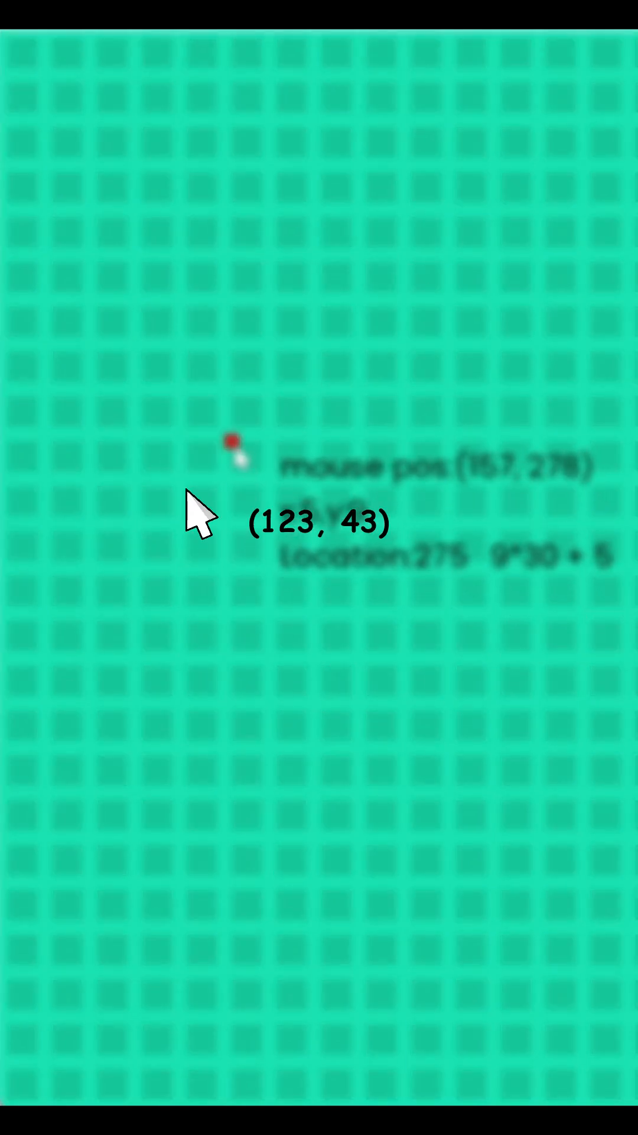
pyautogui.moveTo(168, 346)
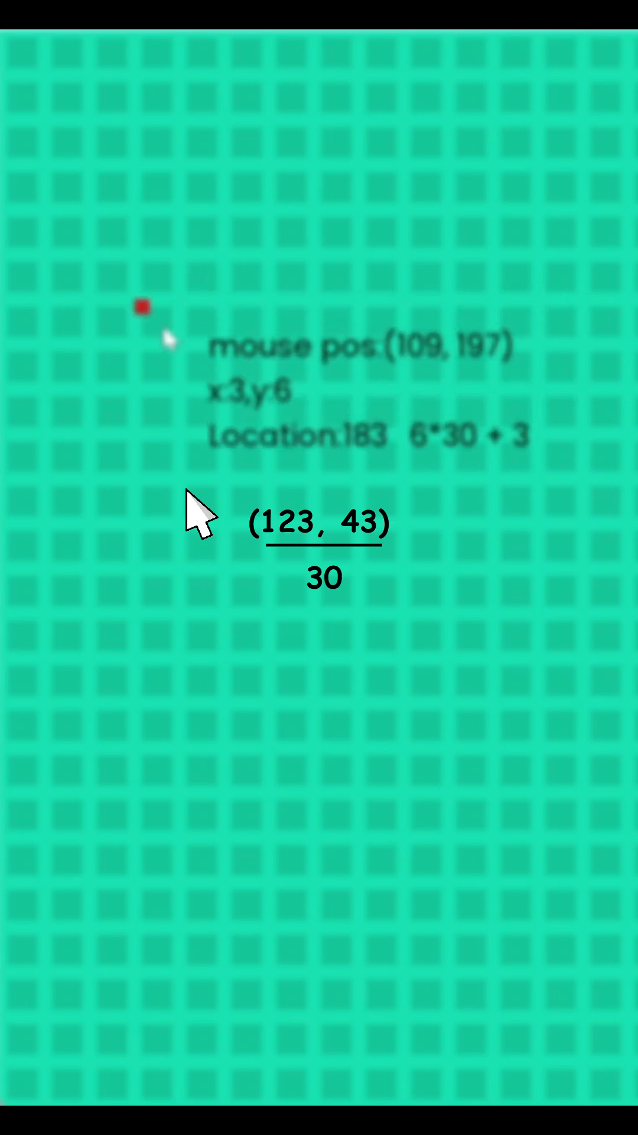